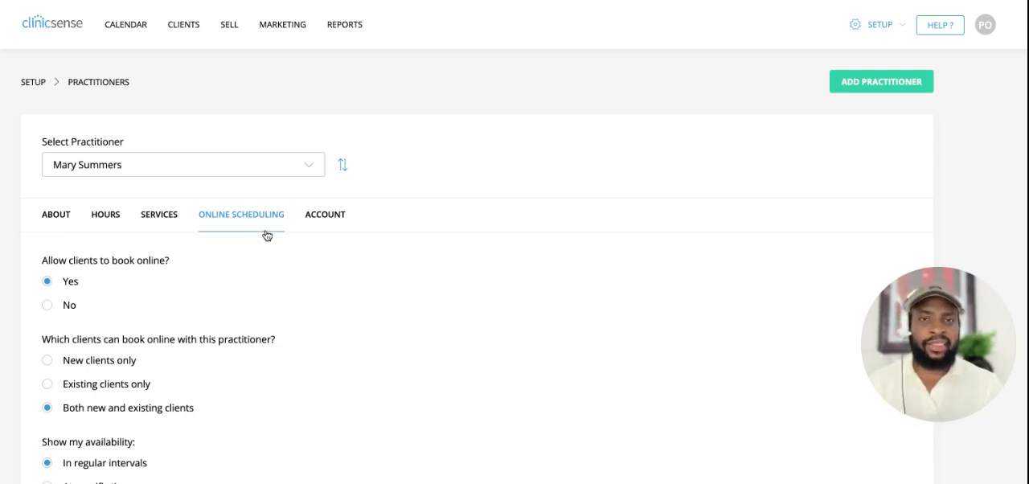
Switch availability to specific times, adding Monday slots 9:00 AM–12:00 PM and Tuesday slots 9:30 AM–12:30 PM
scroll("down", 3)
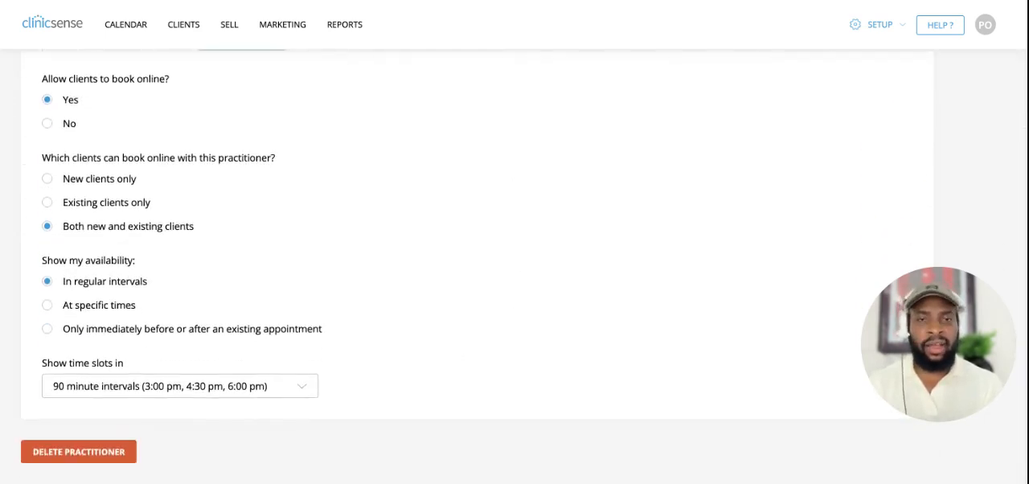
mouse_move(152, 308)
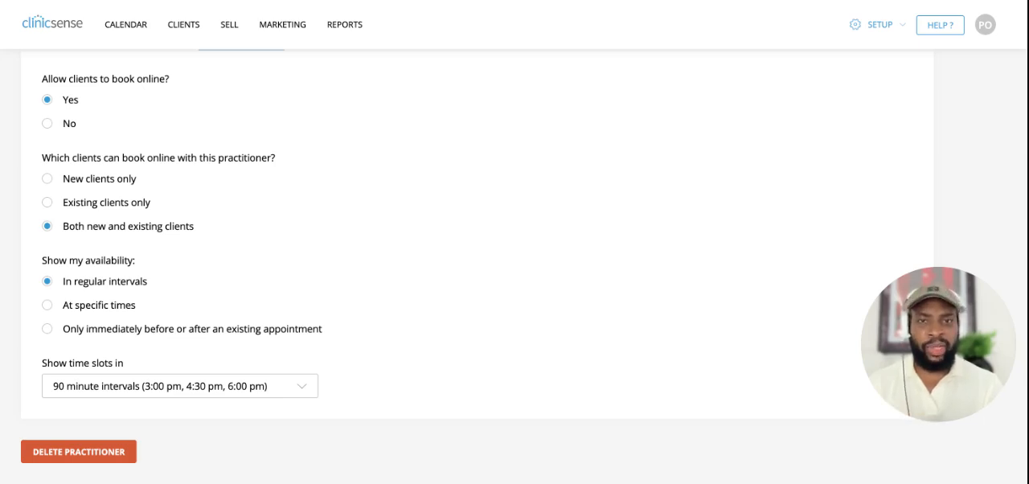
mouse_move(256, 307)
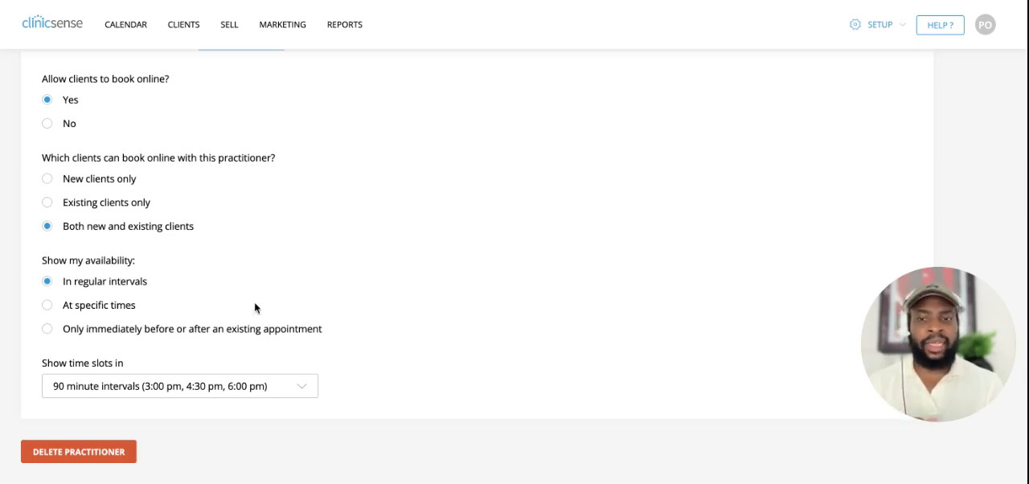
left_click(47, 305)
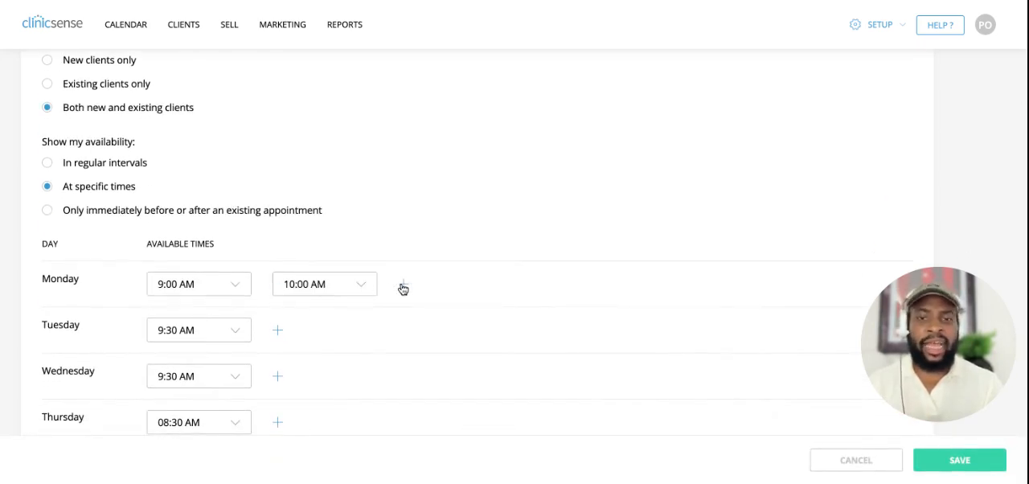
left_click(403, 288)
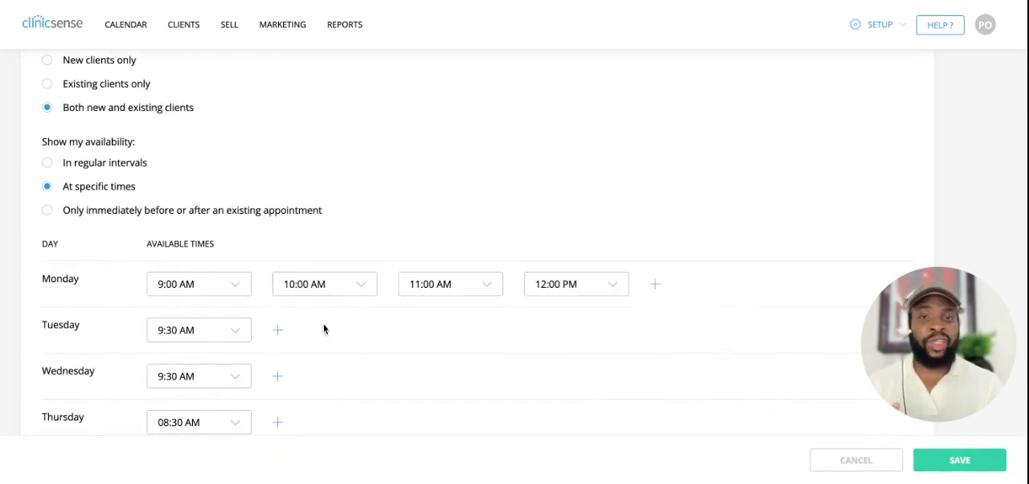
left_click(277, 330)
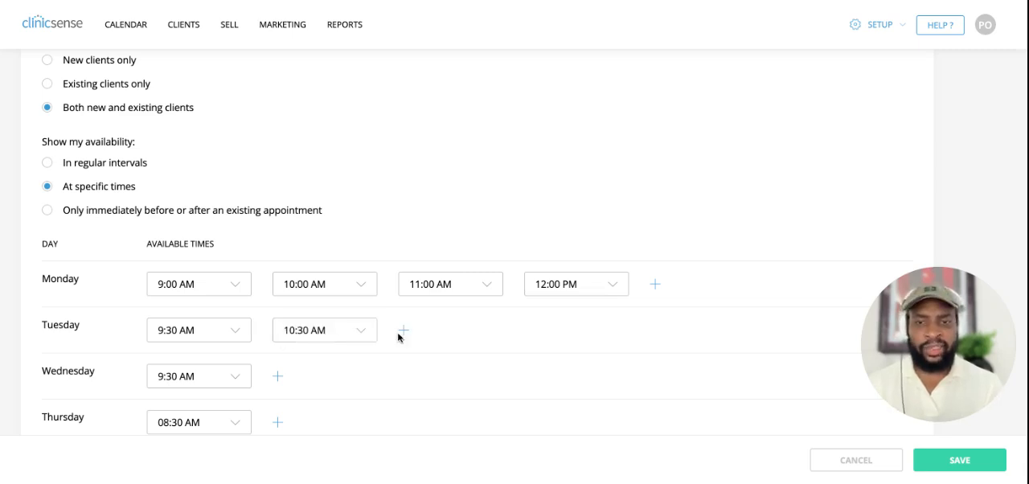
left_click(405, 330)
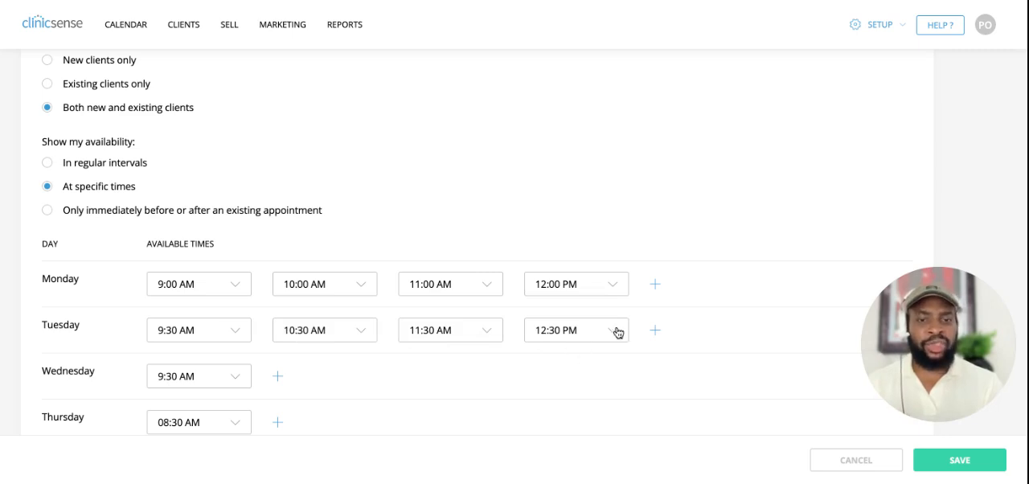
Delete Tuesday's 12:30 PM slot and show availability only immediately before or after existing appointments
left_click(575, 284)
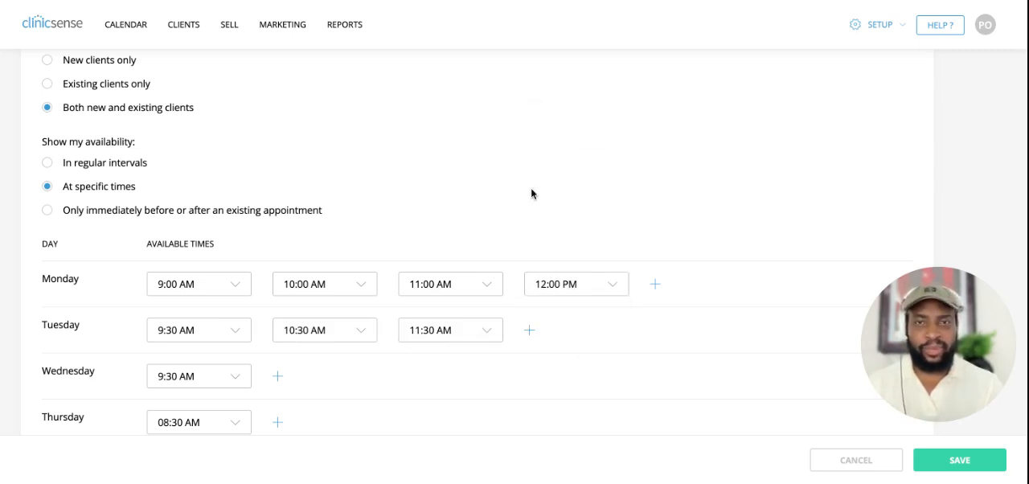
mouse_move(333, 234)
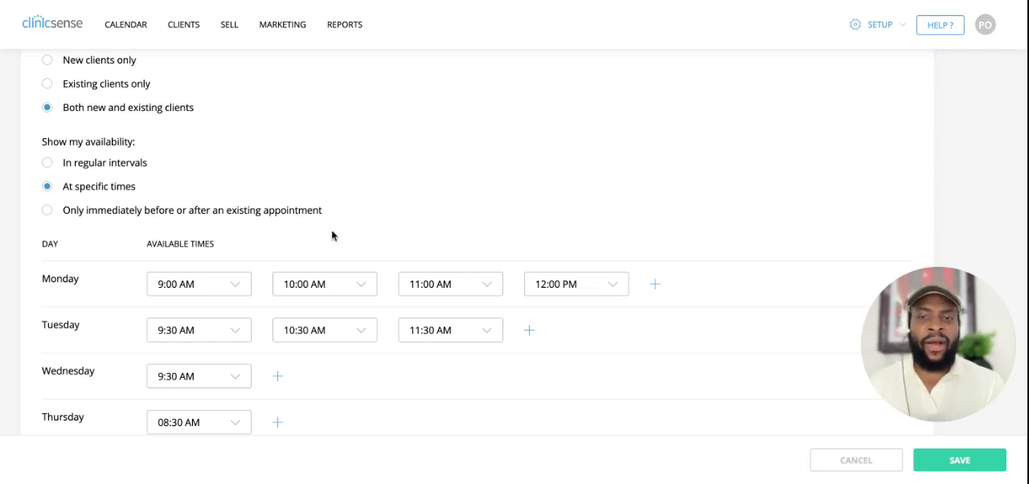
left_click(46, 210)
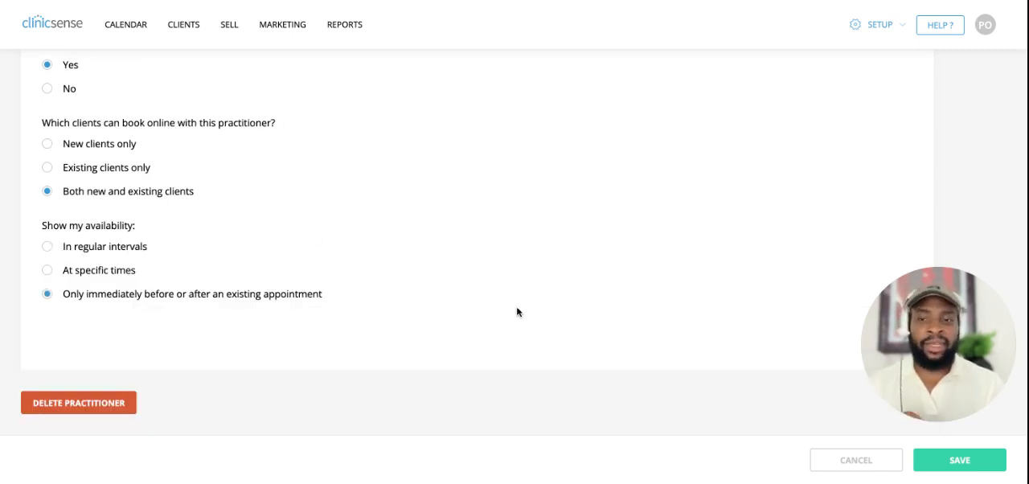